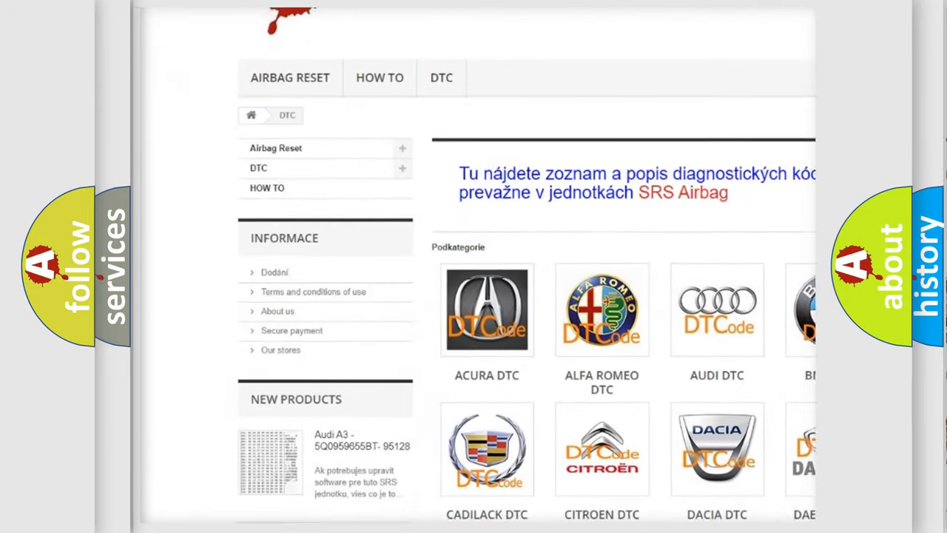
- Scroll the DTC page past the car-brand icons down to the list of trouble codes
scroll(down, 3)
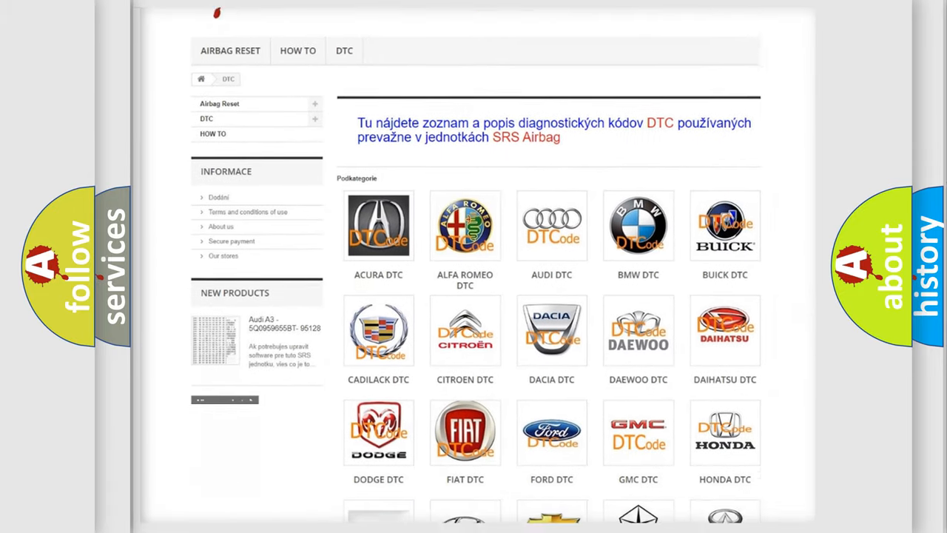
scroll(down, 3)
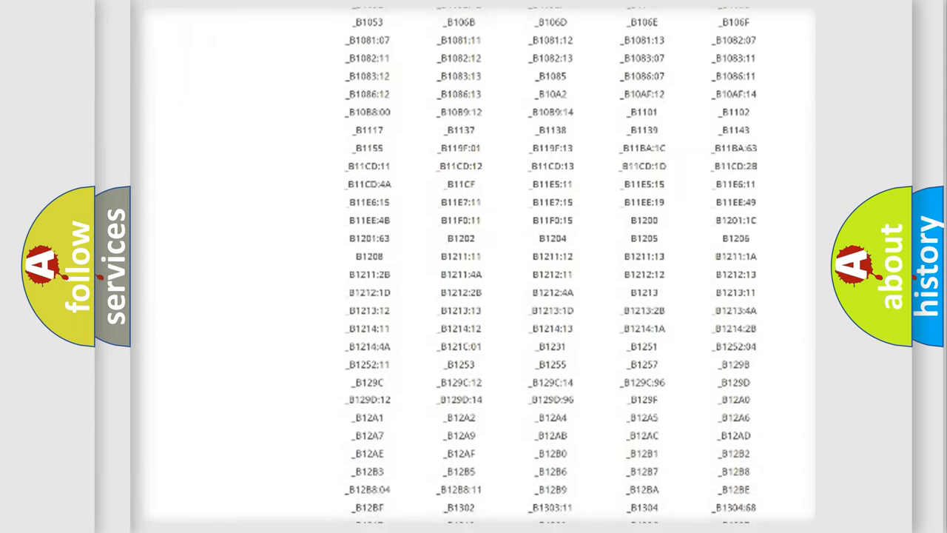
scroll(down, 3)
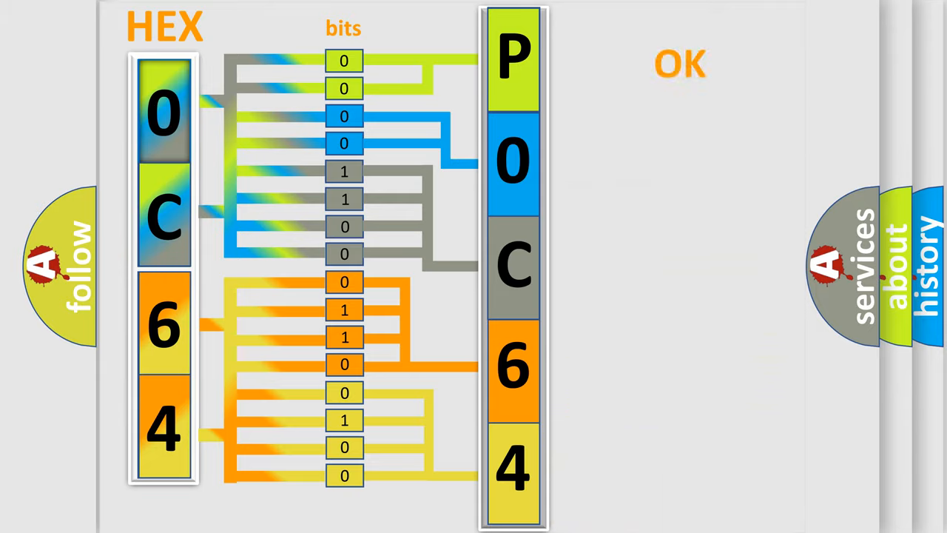
- Advance to the slide showing the Ford DTCode logo beside the P0C64 code boxes
click(680, 63)
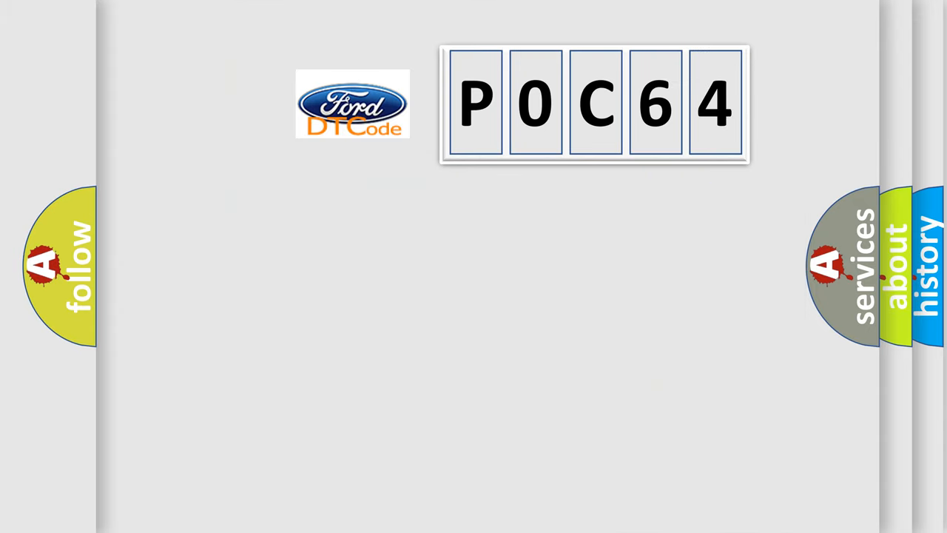